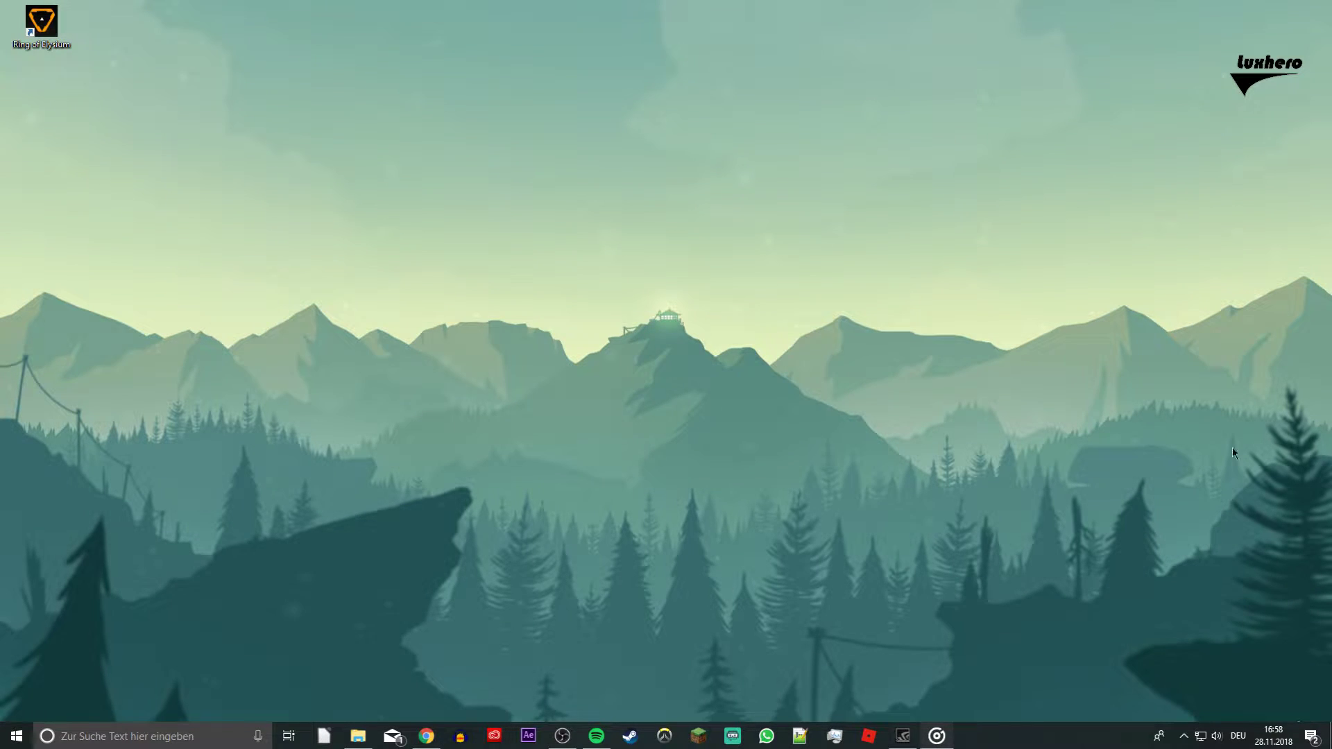
mouse_move(639, 457)
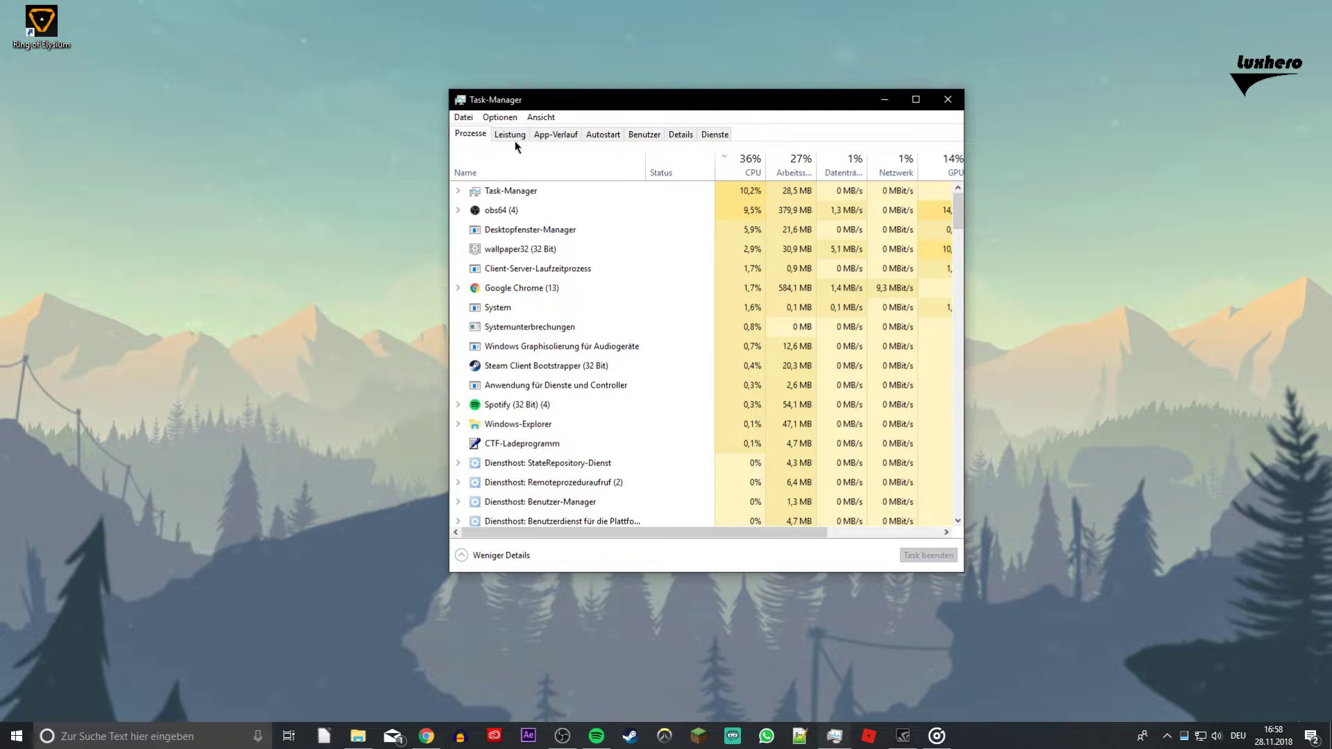
Open Resource Monitor from Task Manager's Leistung (Performance) tab
click(508, 134)
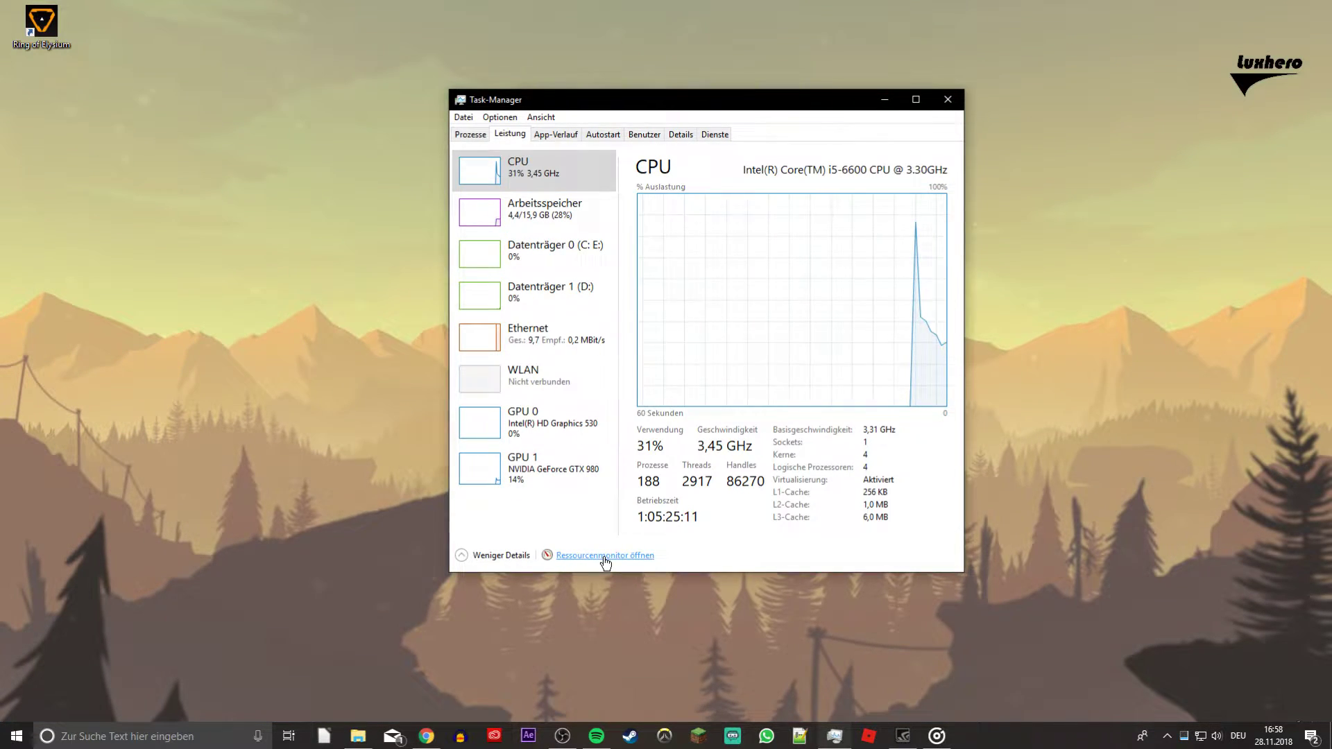
click(604, 555)
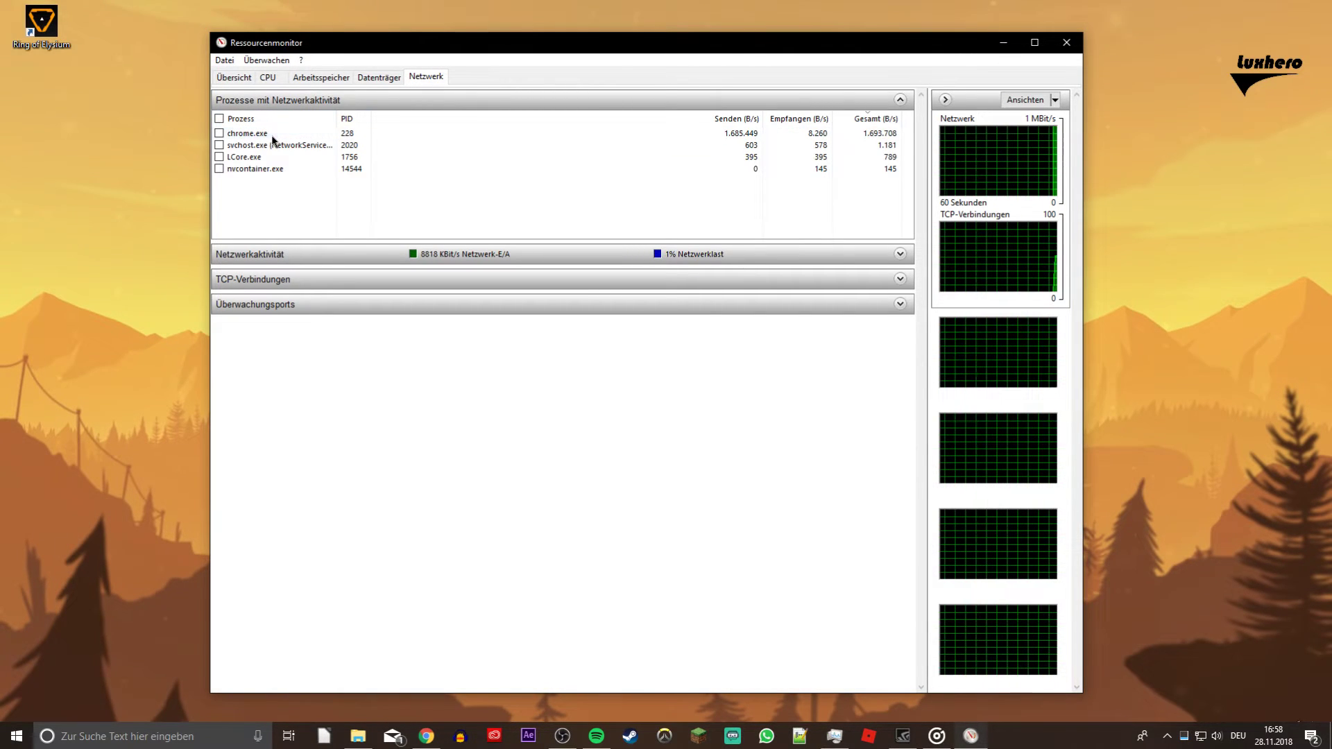
Select chrome.exe as the top network user, then close Resource Monitor
click(244, 181)
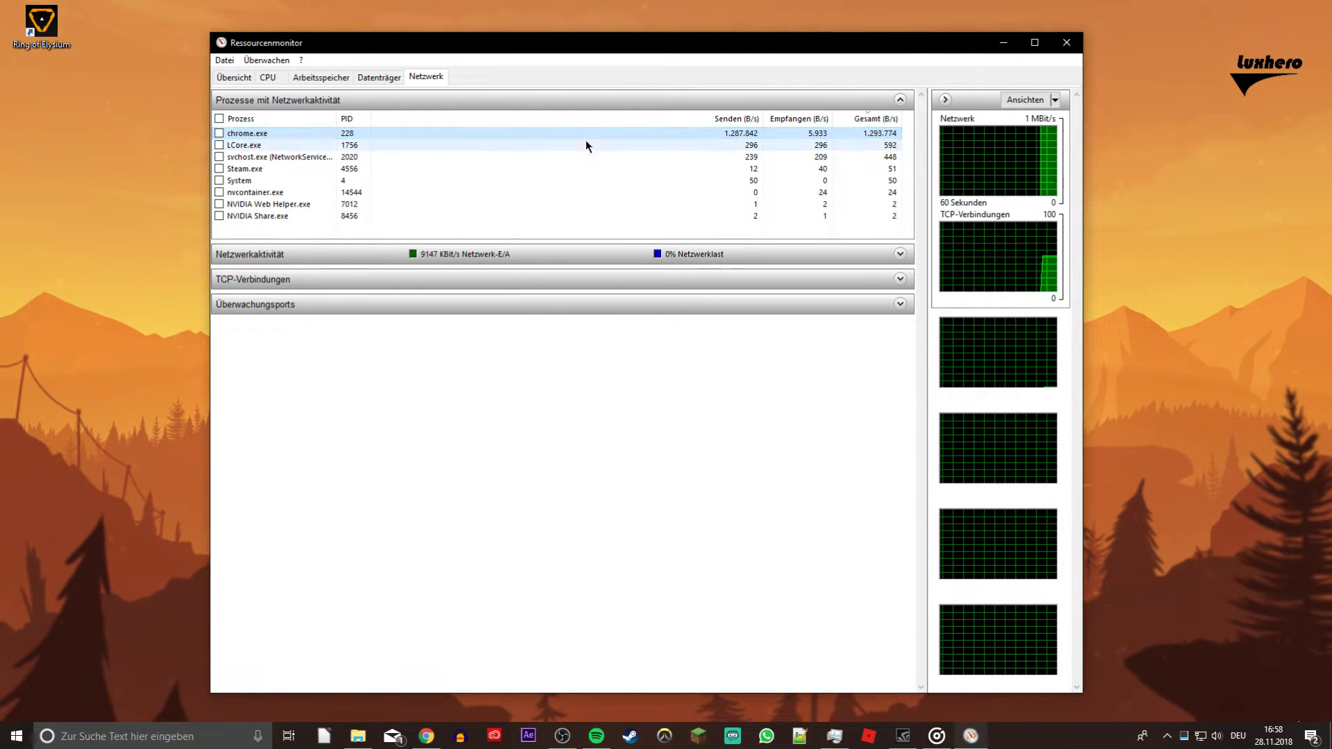
right_click(247, 134)
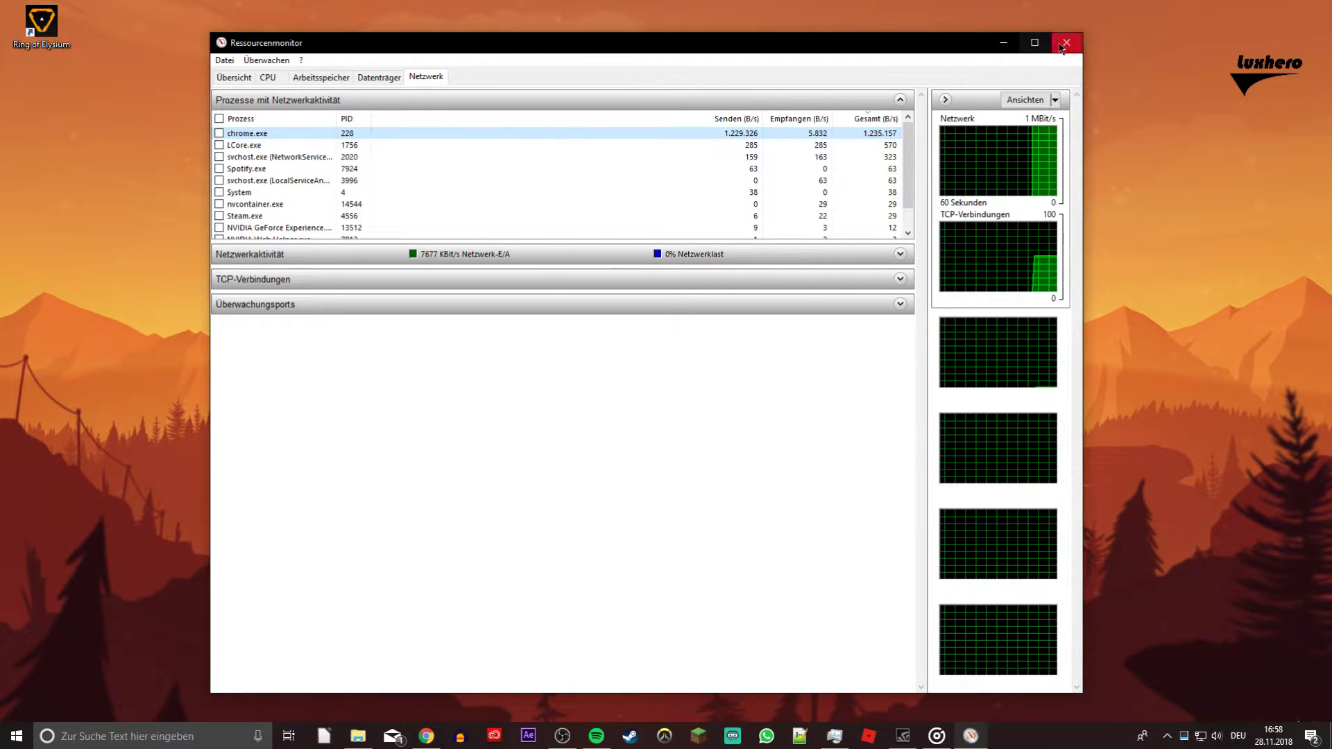
click(1066, 42)
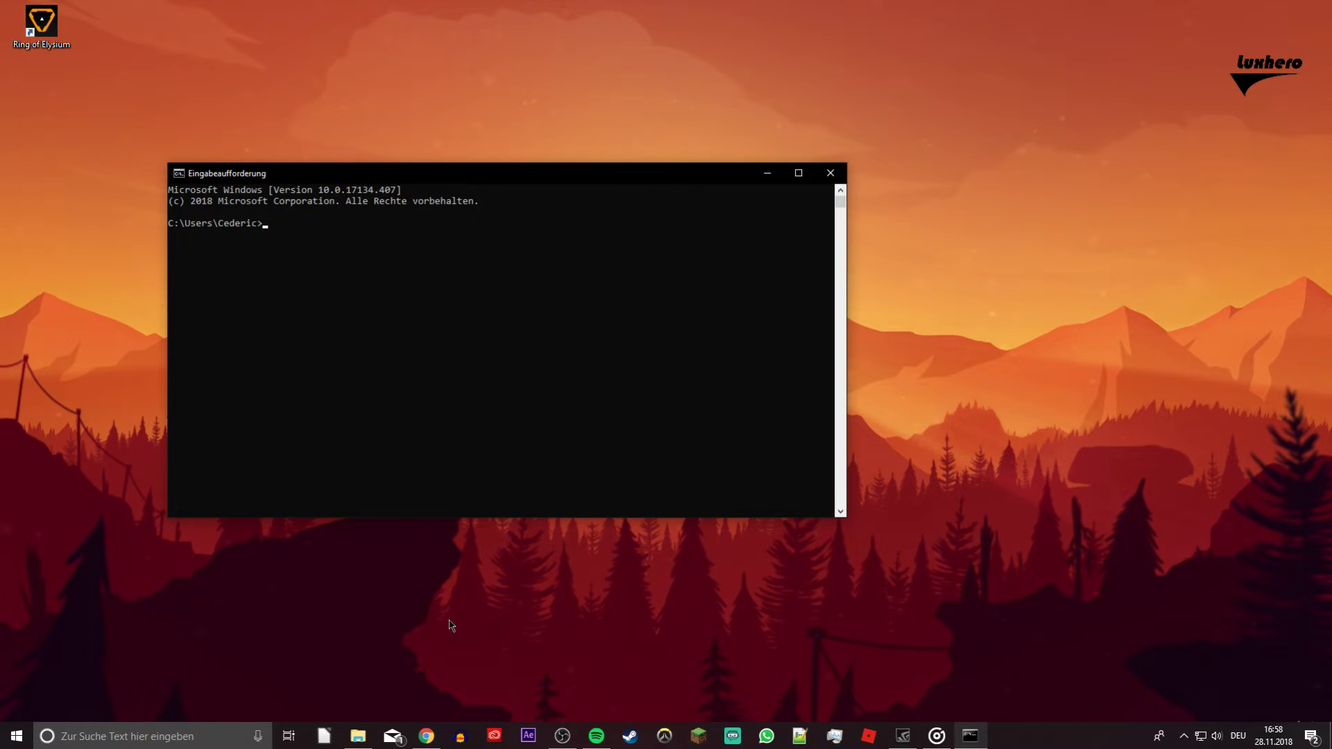
Enter 'ipconfig /flushdns' at the Command Prompt without running it
text(ipconfig)
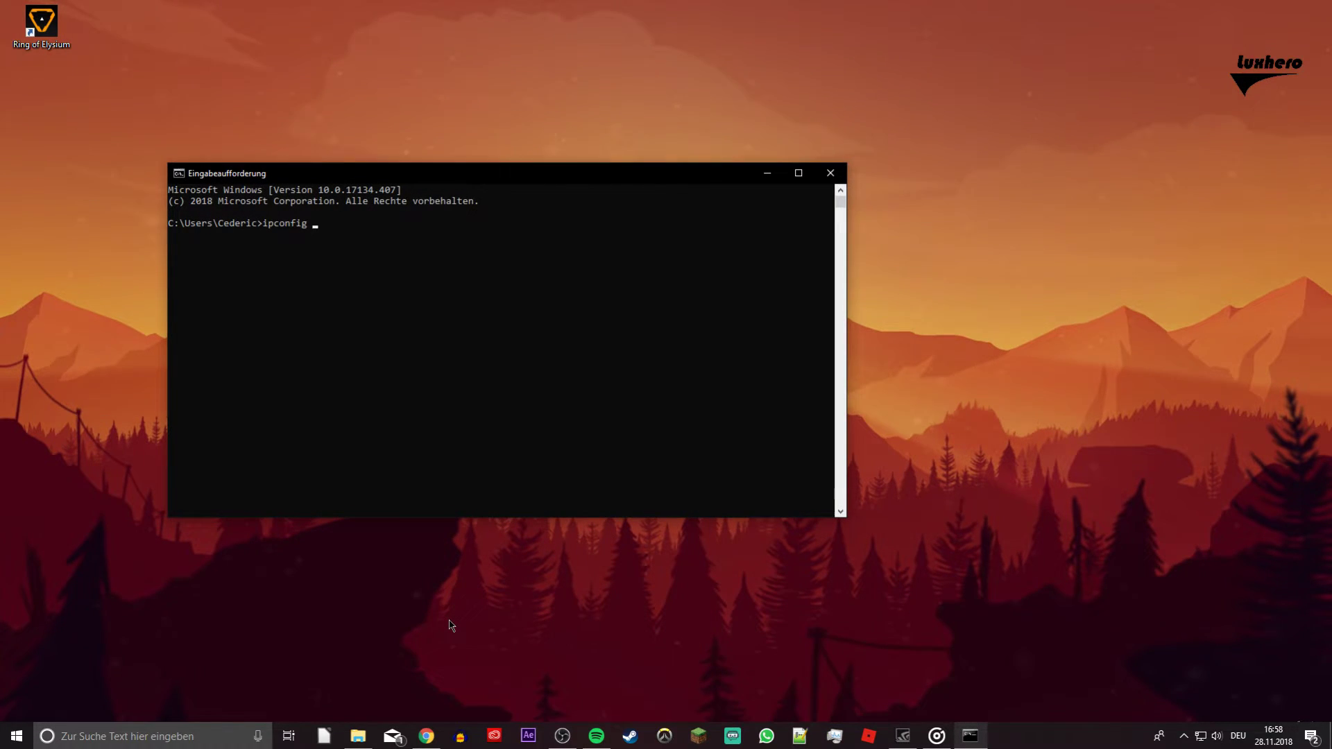
text(/flushdns)
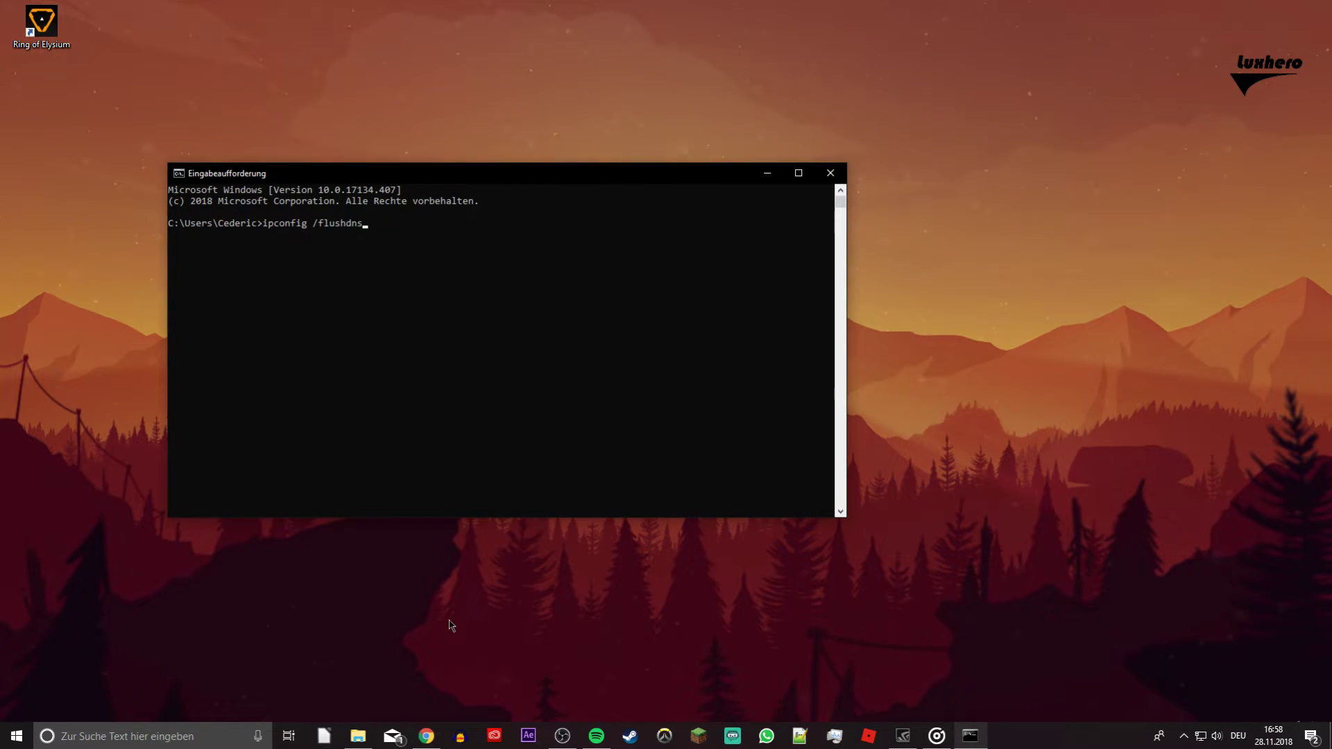